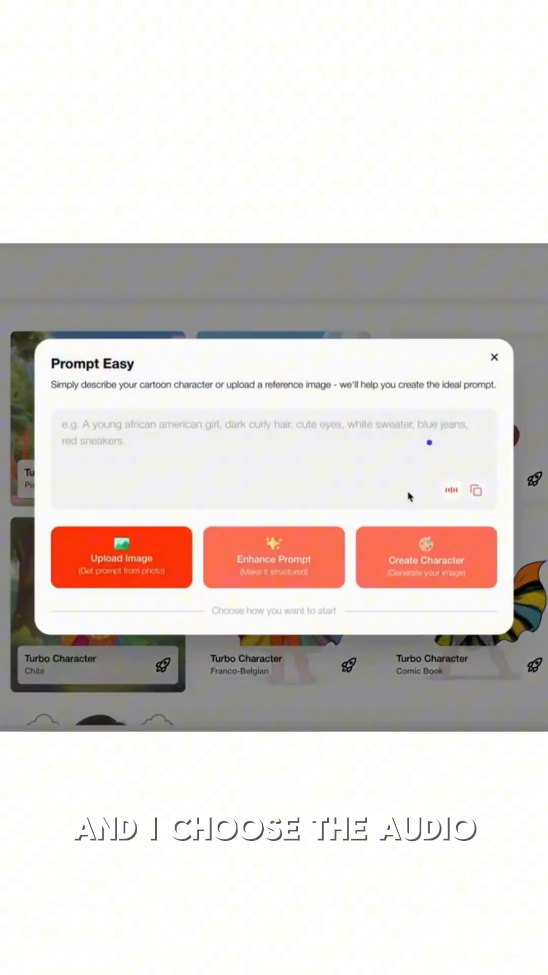
mouse_move(452, 491)
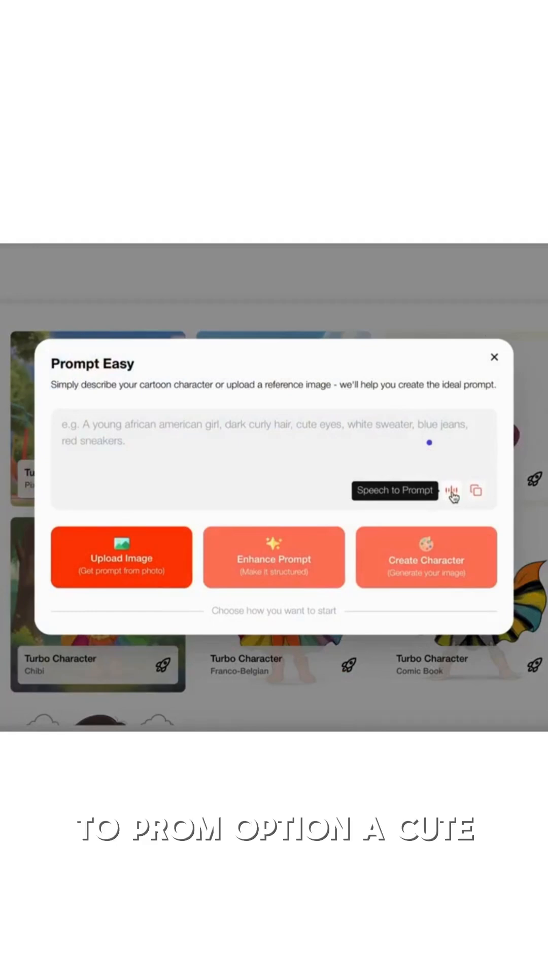
Dictate via Speech to Prompt a cute Asian girl in a white strawberry-pattern dress on a plain white background
left_click(456, 491)
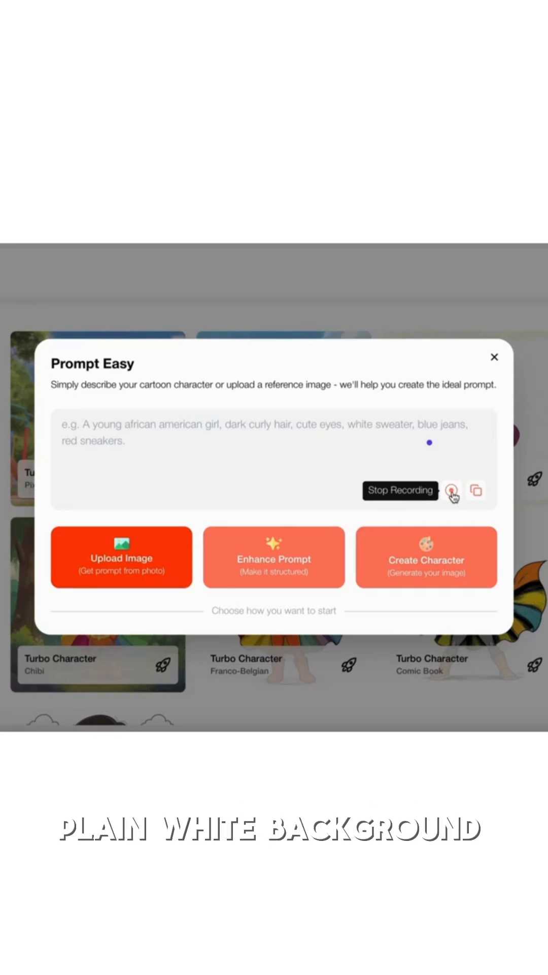
left_click(453, 491)
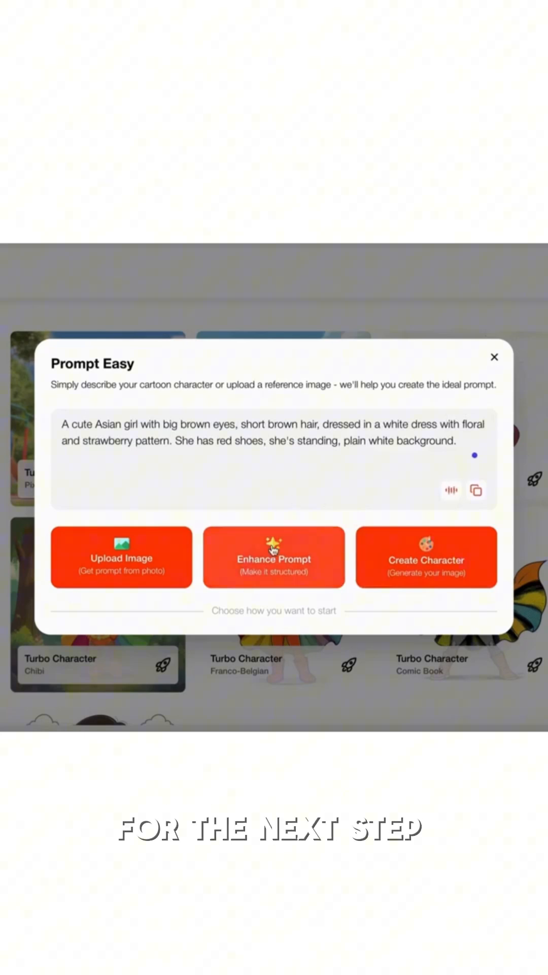
Enhance the prompt and create the character so description, action and background fields are populated
left_click(273, 557)
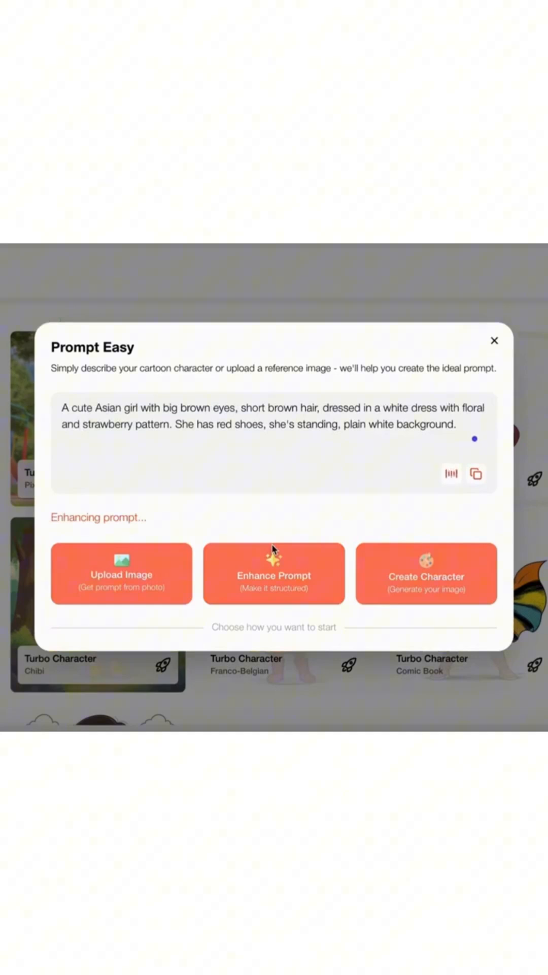
left_click(273, 573)
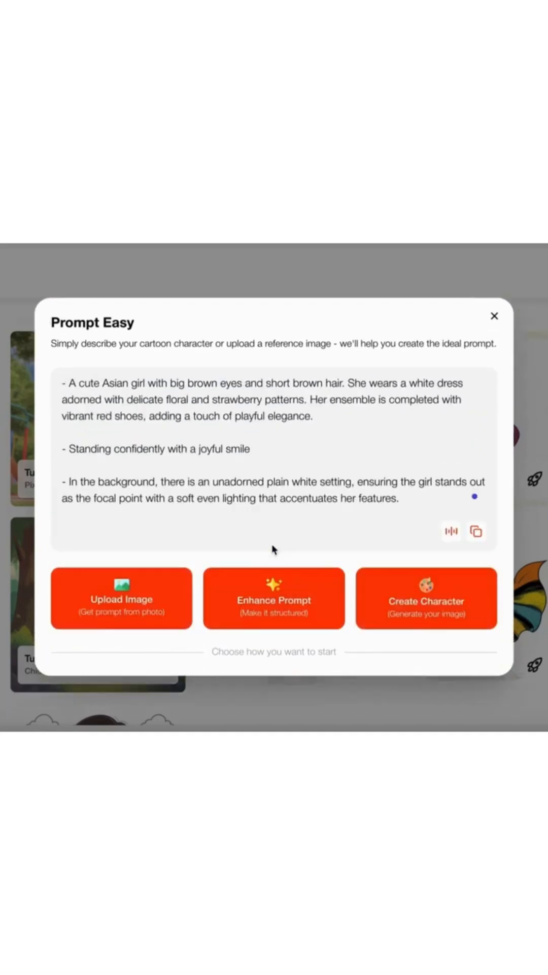
mouse_move(359, 549)
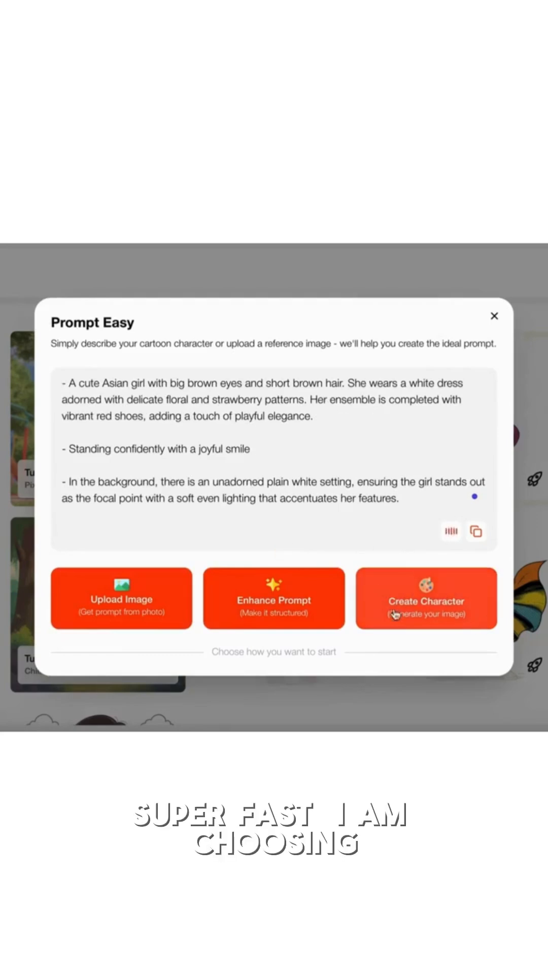
left_click(425, 598)
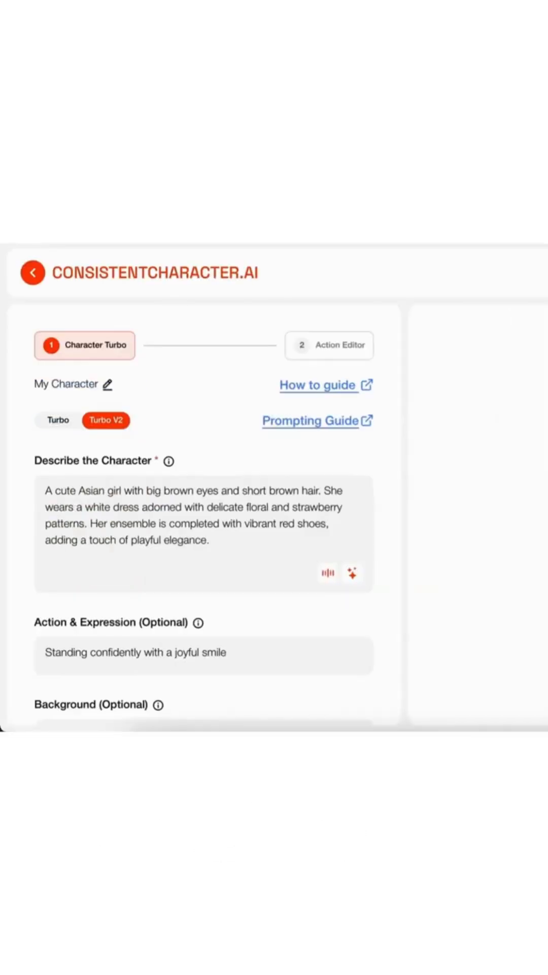
scroll("down", 3)
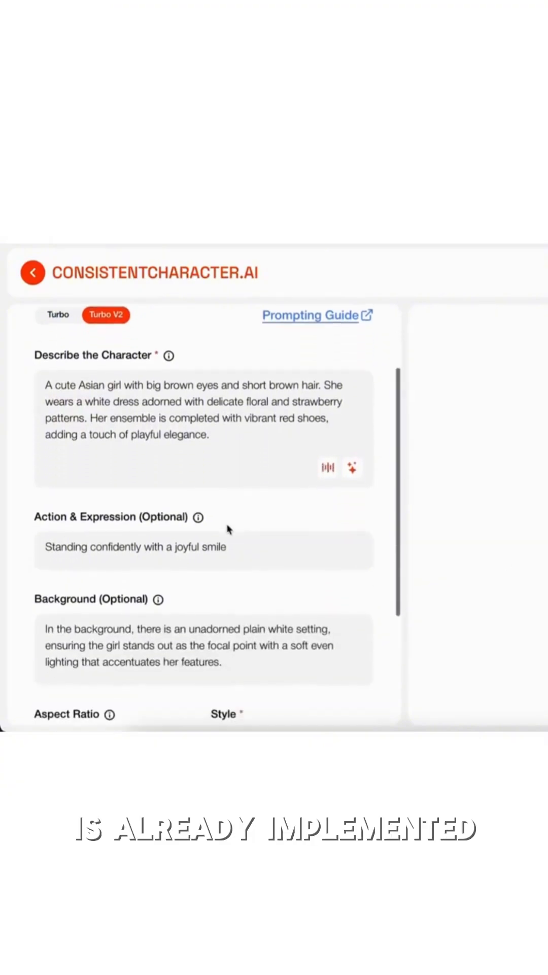
scroll("down", 3)
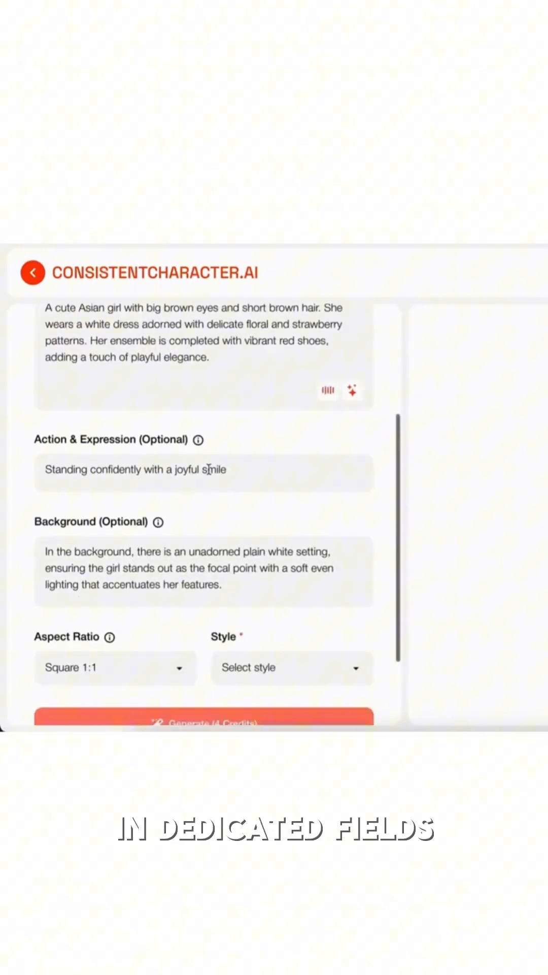